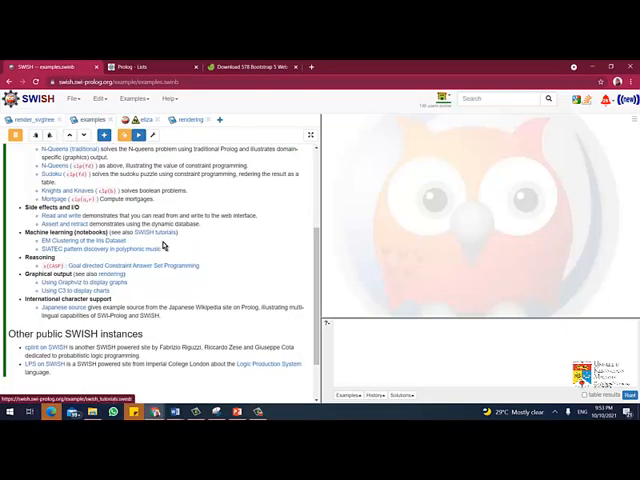
# Scroll the SWISH examples list to locate and load the Eliza program source
pyautogui.scroll(3)
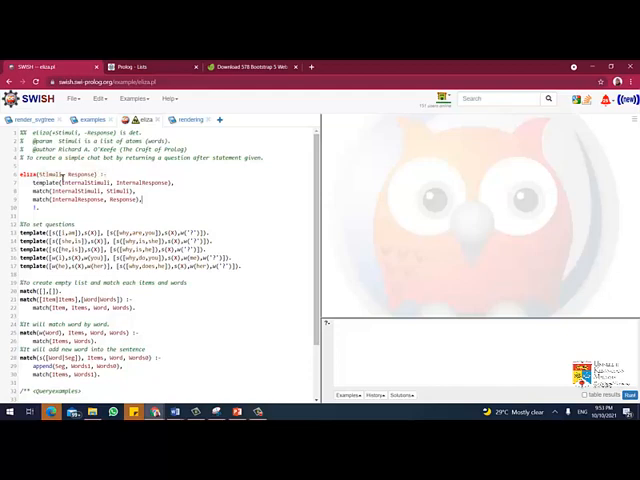
pyautogui.doubleClick(48, 176)
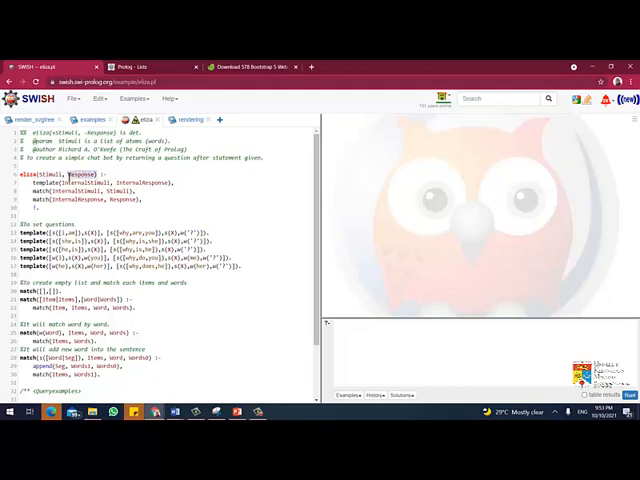
pyautogui.moveTo(120, 200)
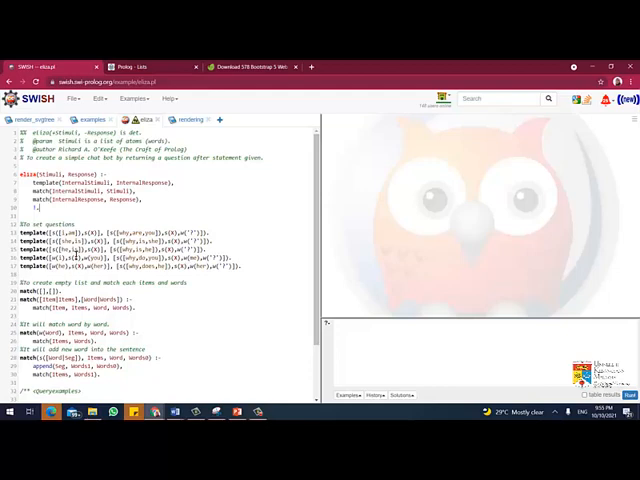
pyautogui.moveTo(76, 258)
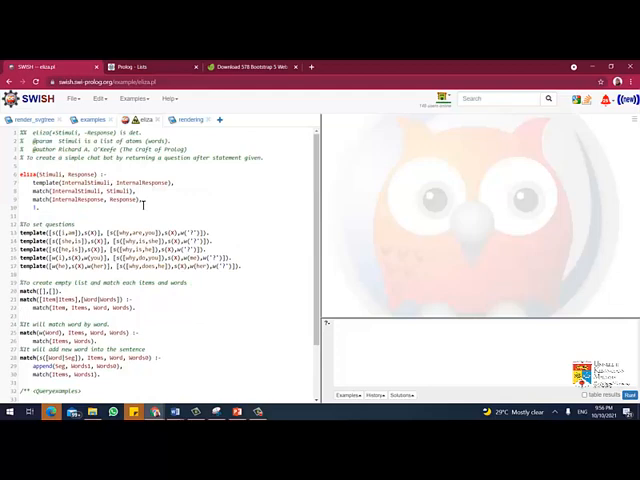
pyautogui.scroll(-3)
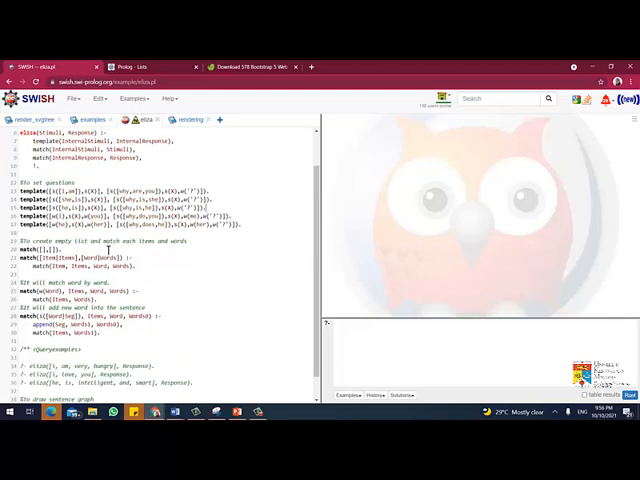
pyautogui.scroll(-3)
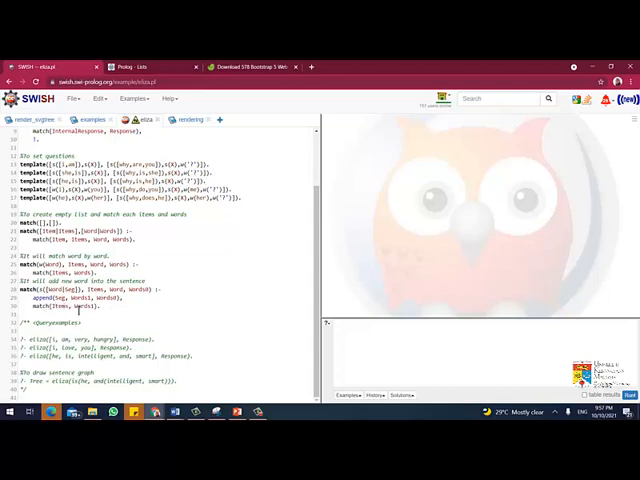
pyautogui.moveTo(144, 266)
pyautogui.write('eliza([i, am, very, pretty], Response).')
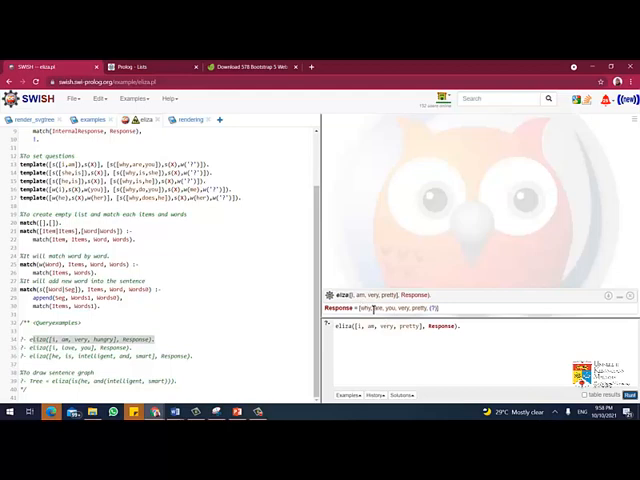
pyautogui.moveTo(434, 316)
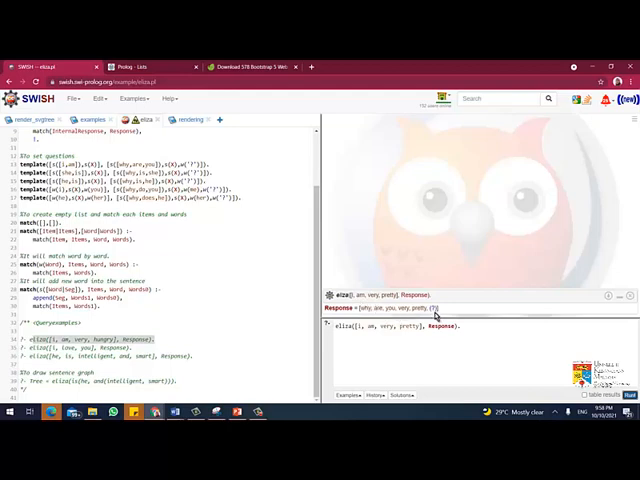
pyautogui.moveTo(490, 348)
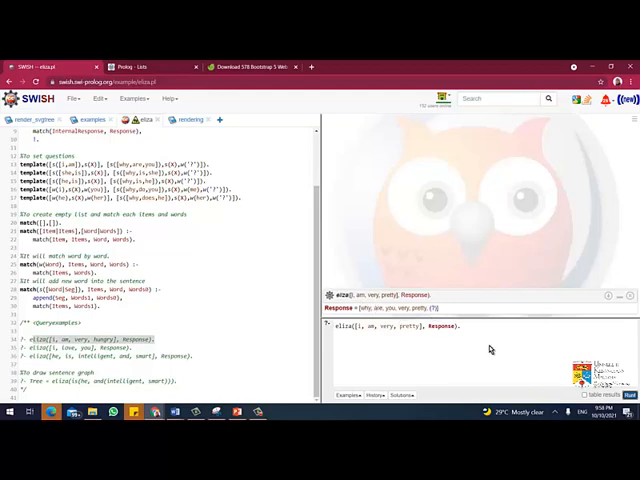
pyautogui.moveTo(154, 332)
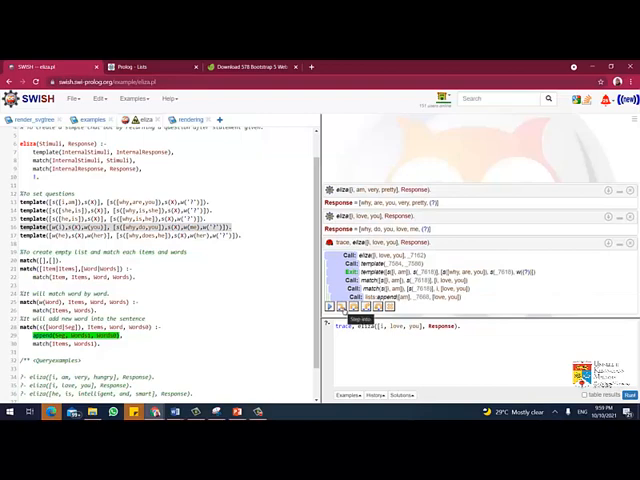
# Step the traced eliza query through its match calls until Response is bound
pyautogui.click(340, 306)
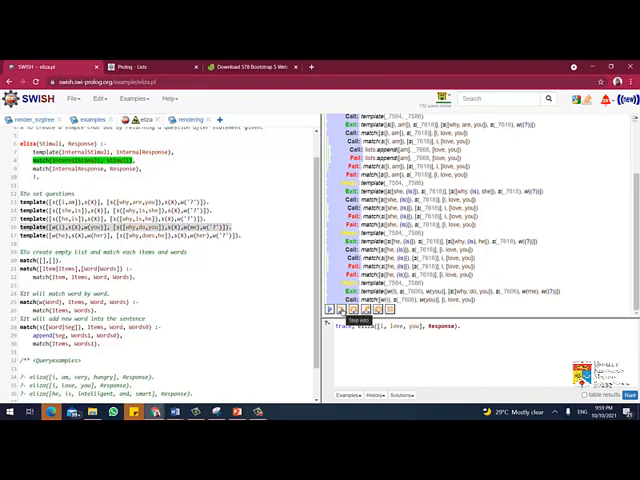
pyautogui.moveTo(238, 278)
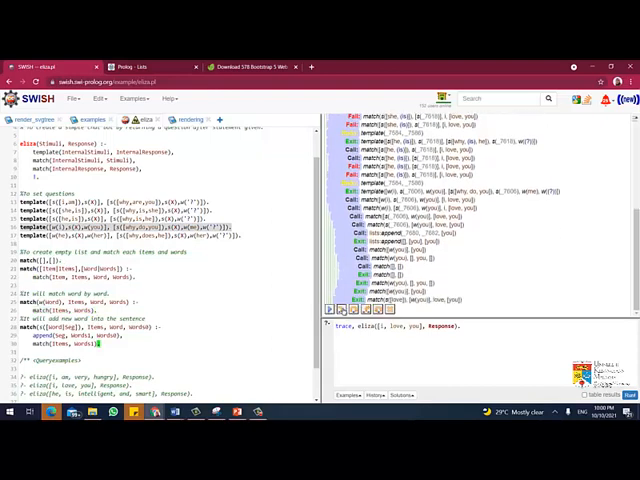
pyautogui.scroll(-3)
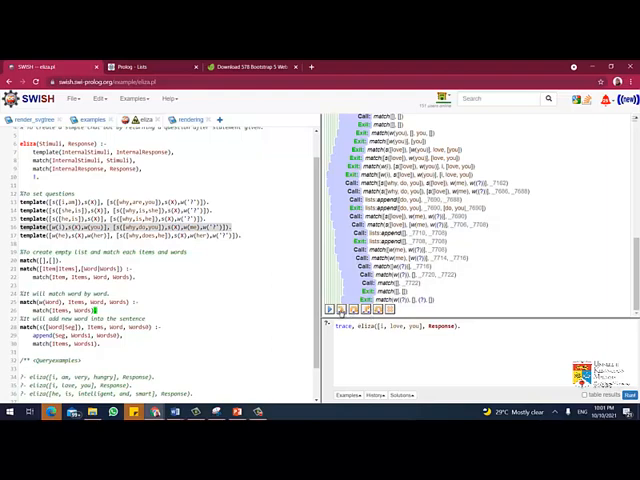
pyautogui.scroll(-3)
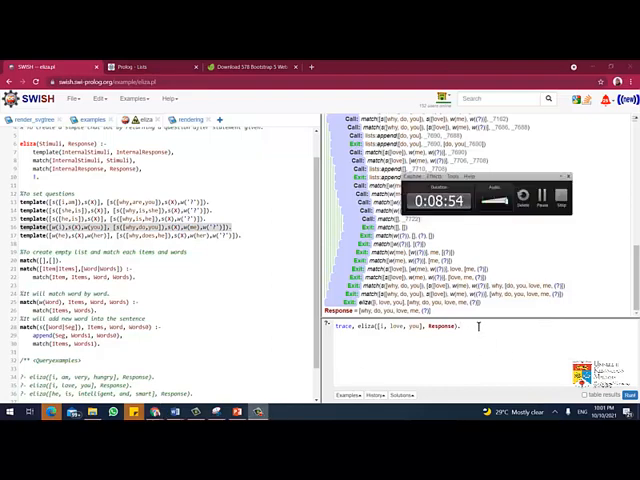
pyautogui.moveTo(262, 288)
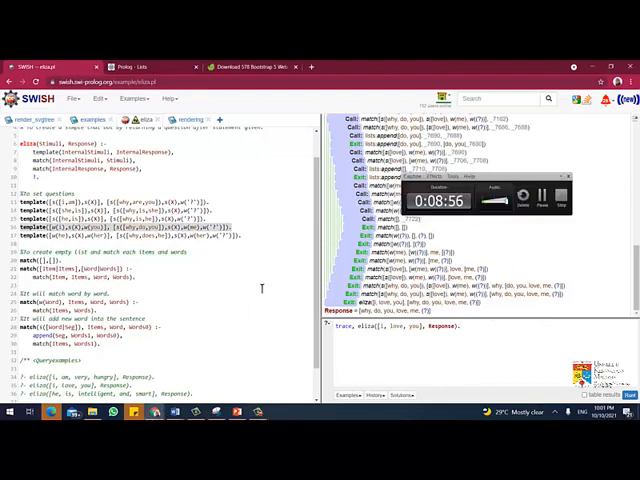
# Scroll to the end of the Eliza program where the sentence-graph section goes
pyautogui.scroll(-3)
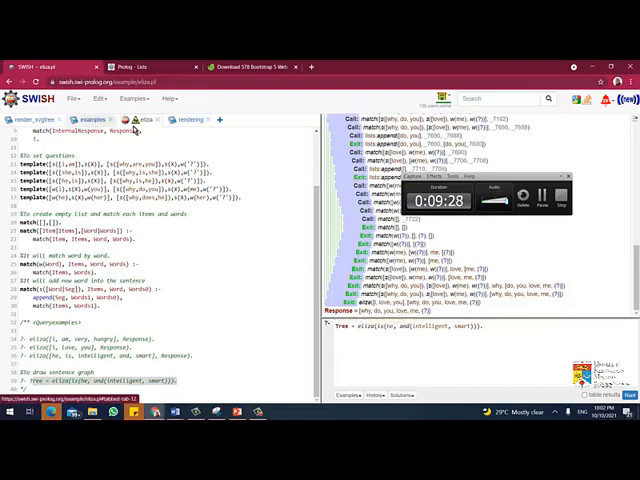
pyautogui.click(192, 120)
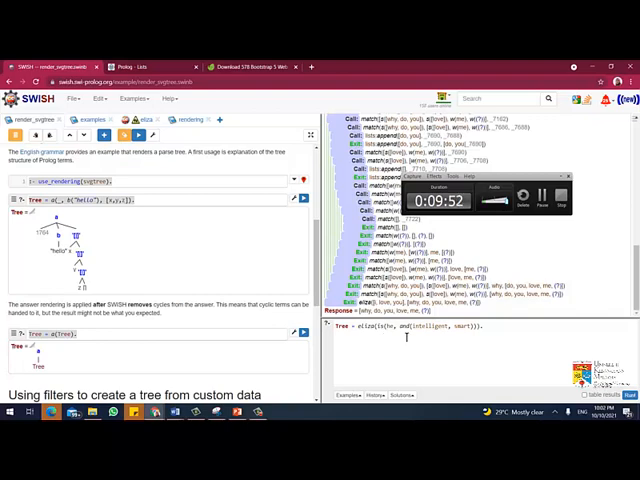
pyautogui.moveTo(404, 338)
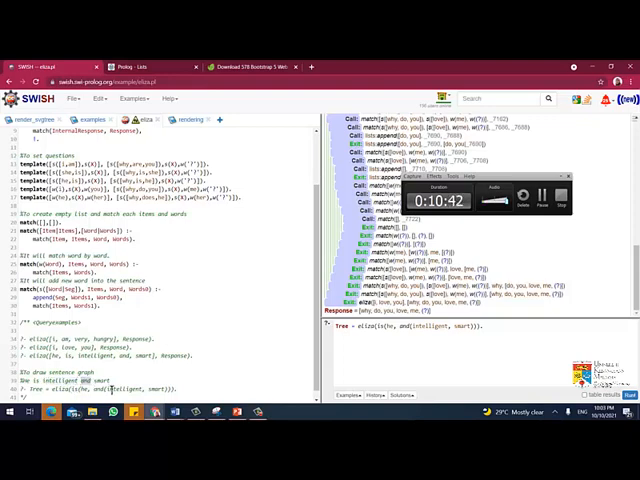
pyautogui.moveTo(446, 348)
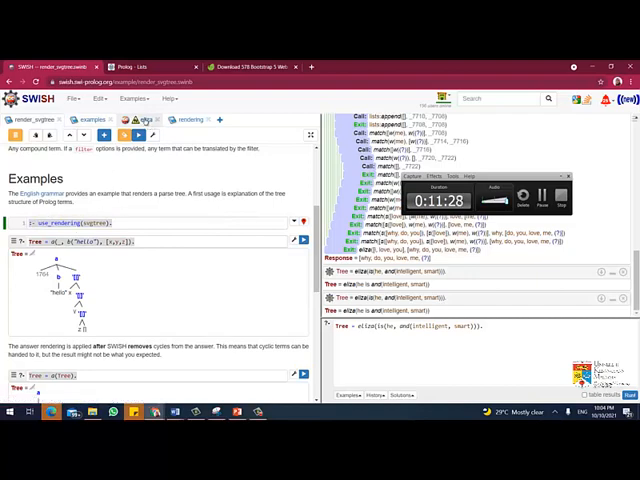
# Return to the Eliza program tab and scroll to its end for the svgtree rendering line
pyautogui.click(140, 120)
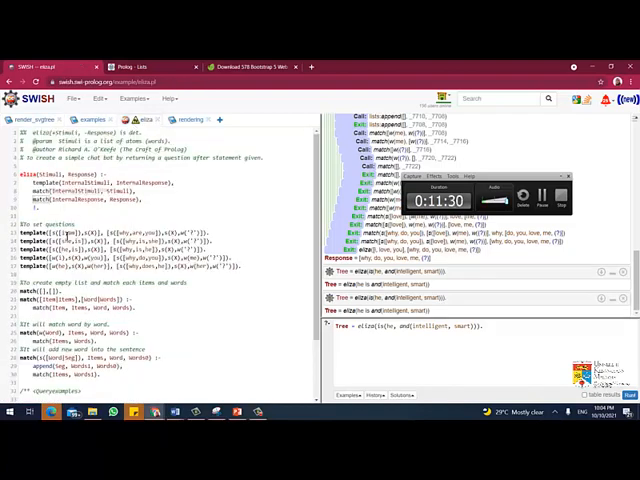
pyautogui.scroll(-3)
pyautogui.write(':- use_rendering(svgtree).')
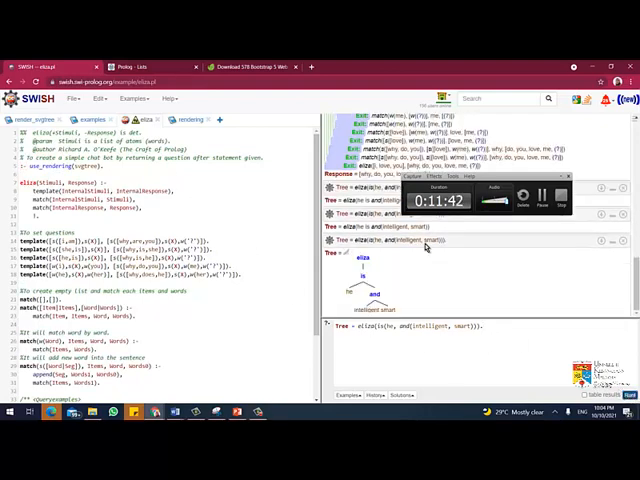
pyautogui.moveTo(368, 278)
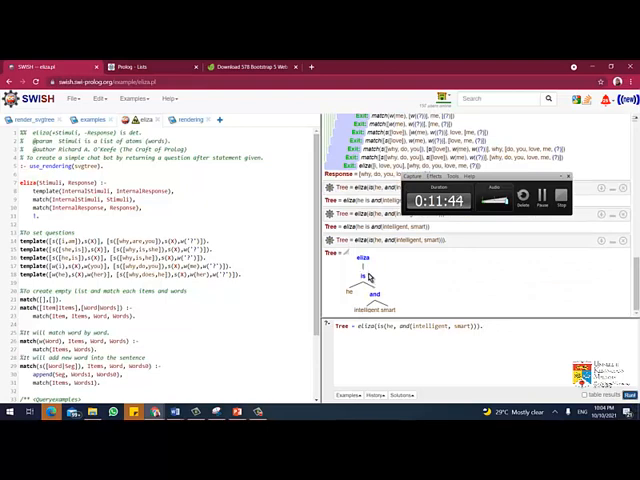